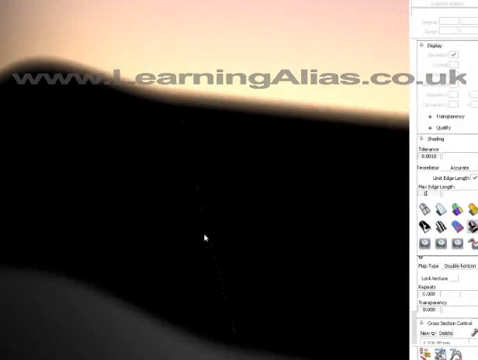
{"action": "mouse_move", "coordinate": [265, 185]}
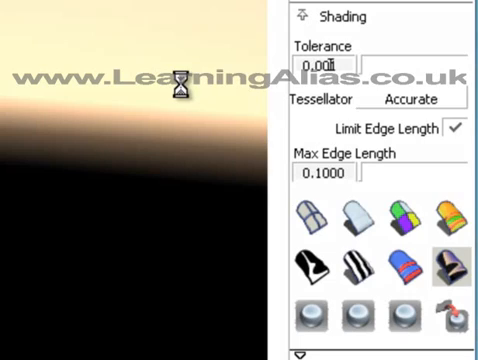
{"action": "mouse_move", "coordinate": [276, 103]}
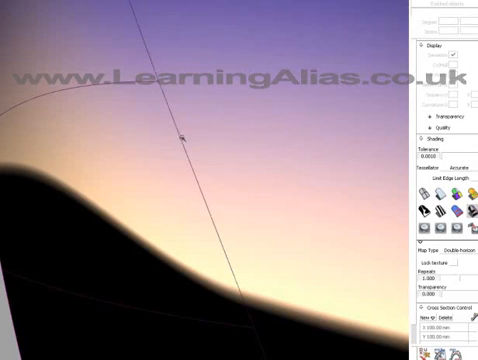
{"action": "mouse_move", "coordinate": [268, 15]}
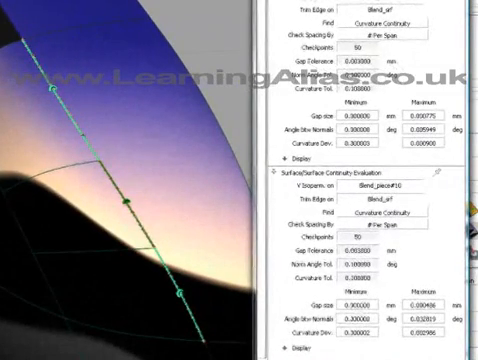
{"action": "scroll", "scroll_direction": "down", "scroll_amount": 3}
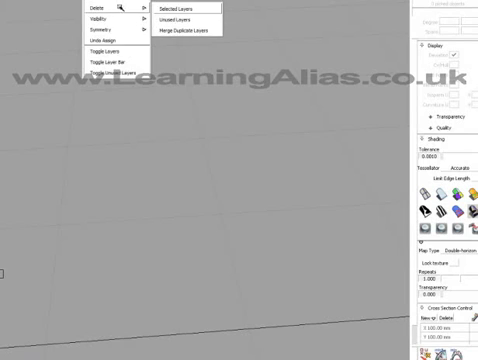
Restore layer visibility so the shaded mirror shell with seam locators reappears
{"action": "left_click", "coordinate": [175, 9]}
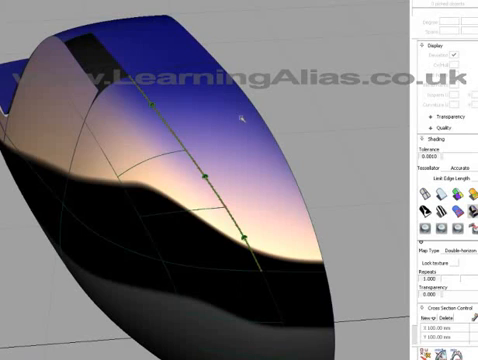